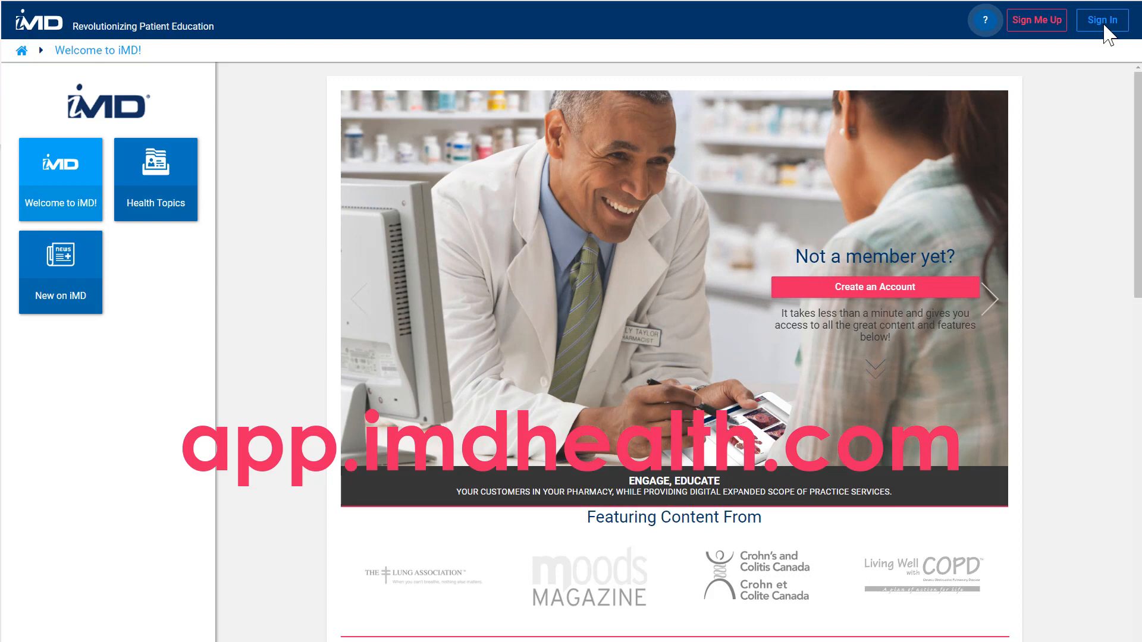
Sign in to the iMD Health provider account with the pre-filled credentials
click(1102, 20)
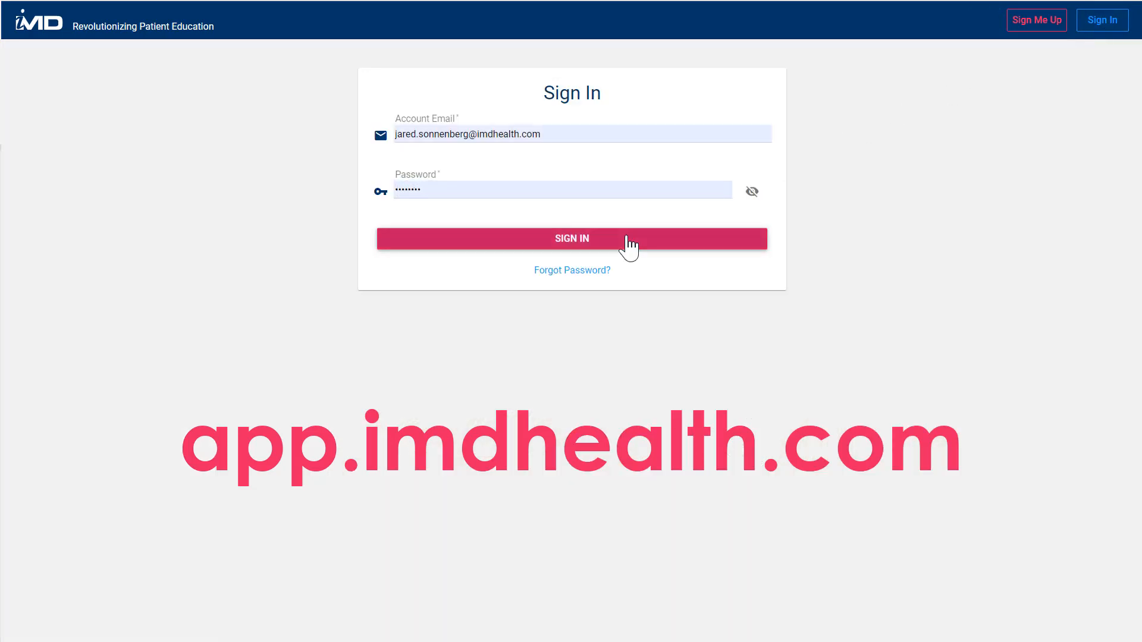
click(571, 238)
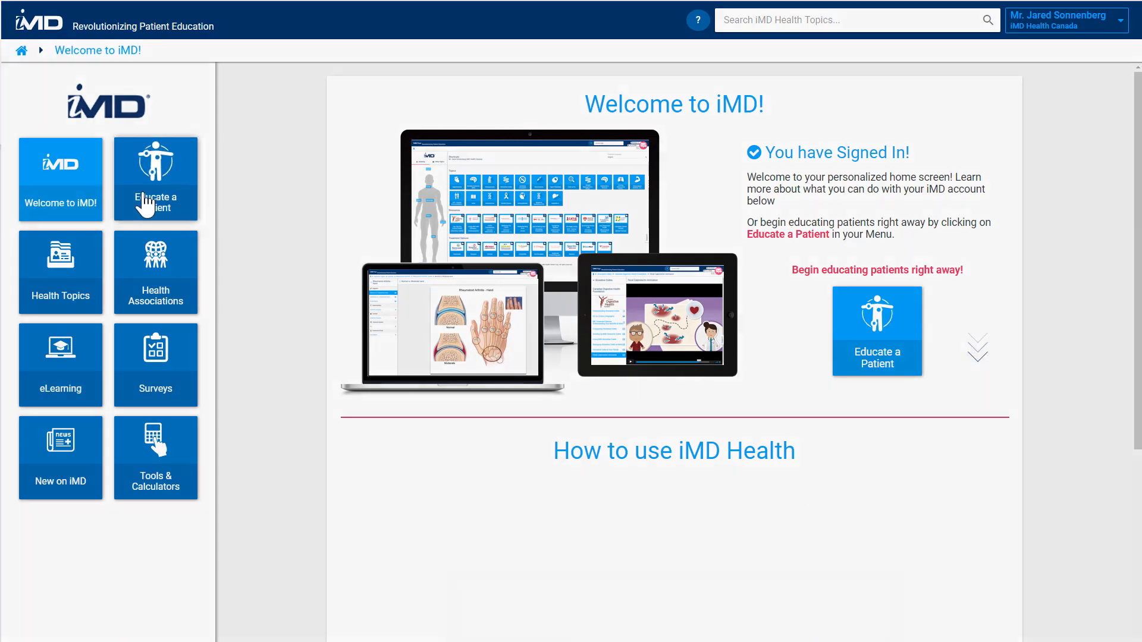
Start an Educate a Patient session for a male patient aged 35
click(155, 179)
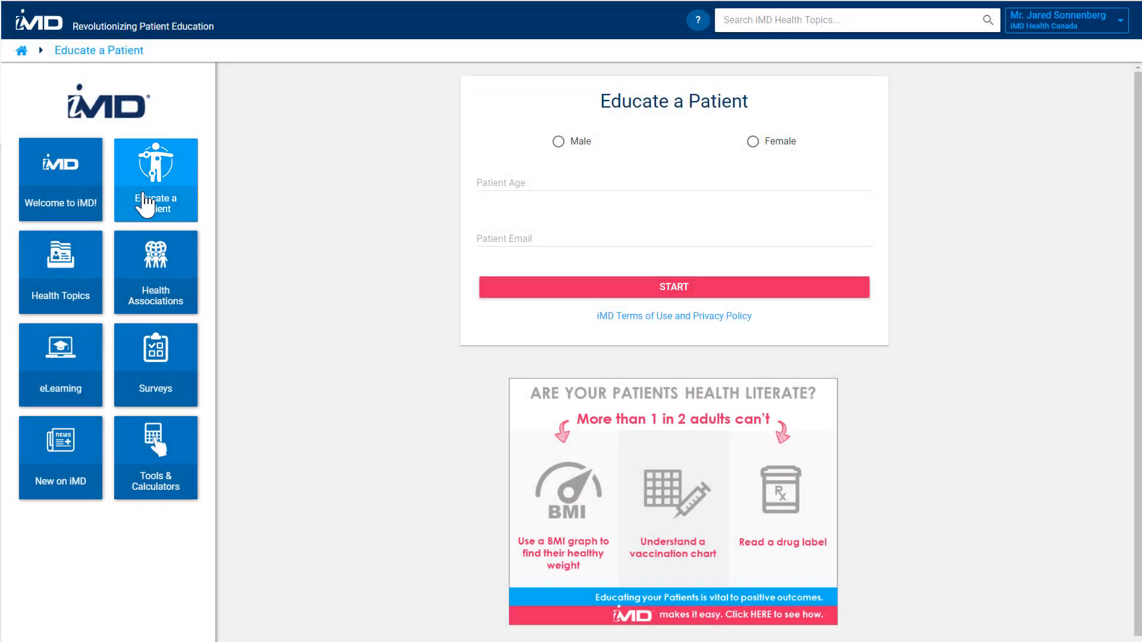
click(558, 141)
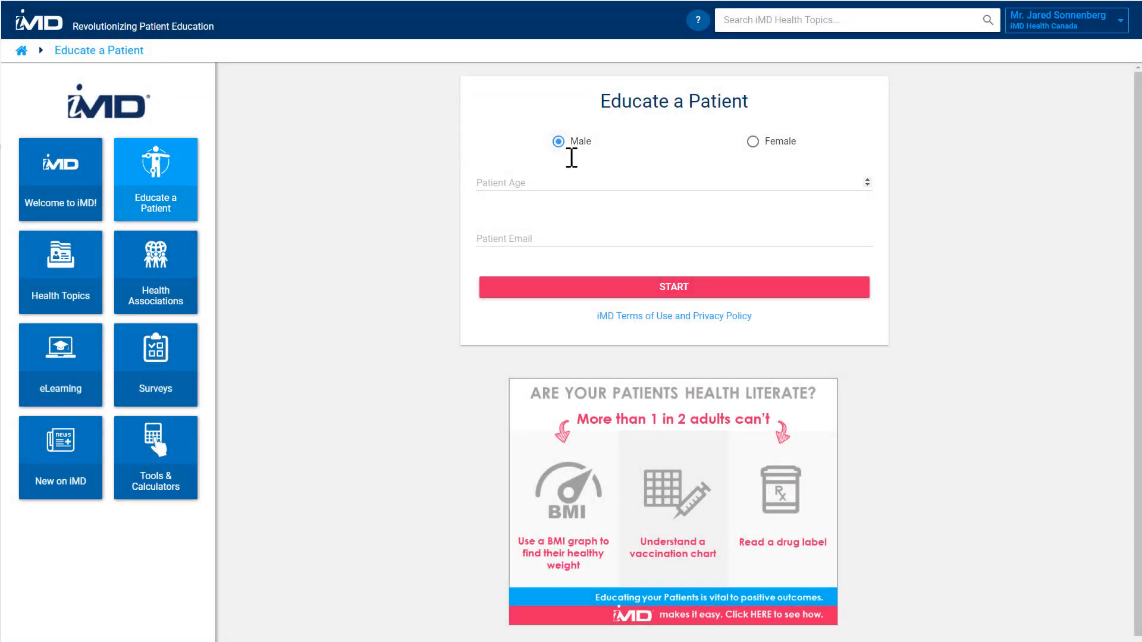
text(35)
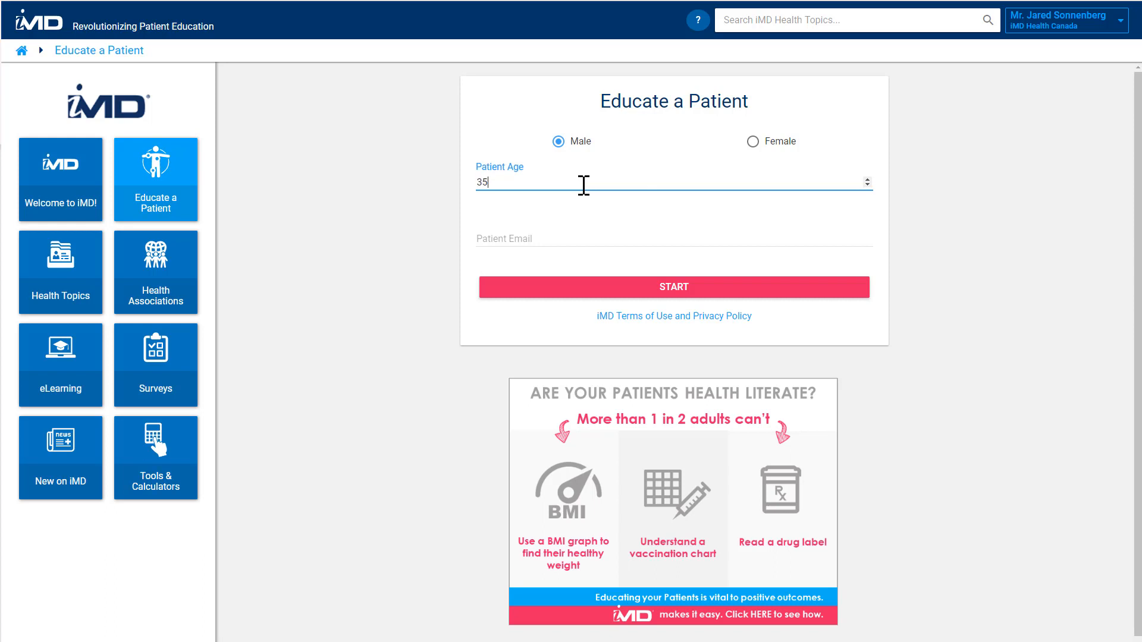
mouse_move(638, 294)
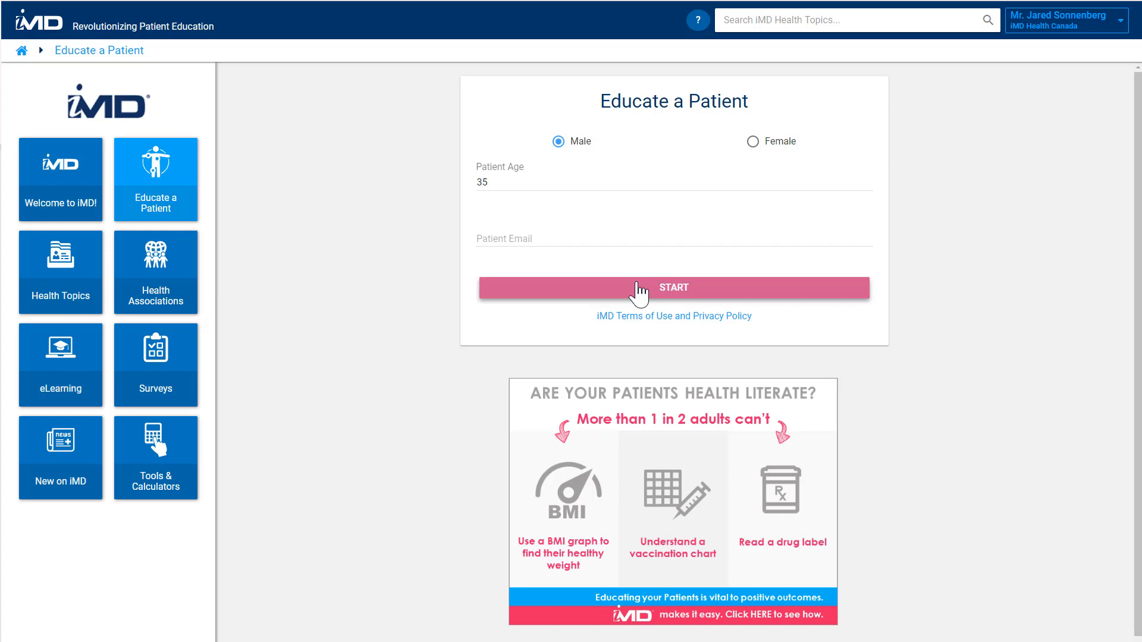
click(673, 288)
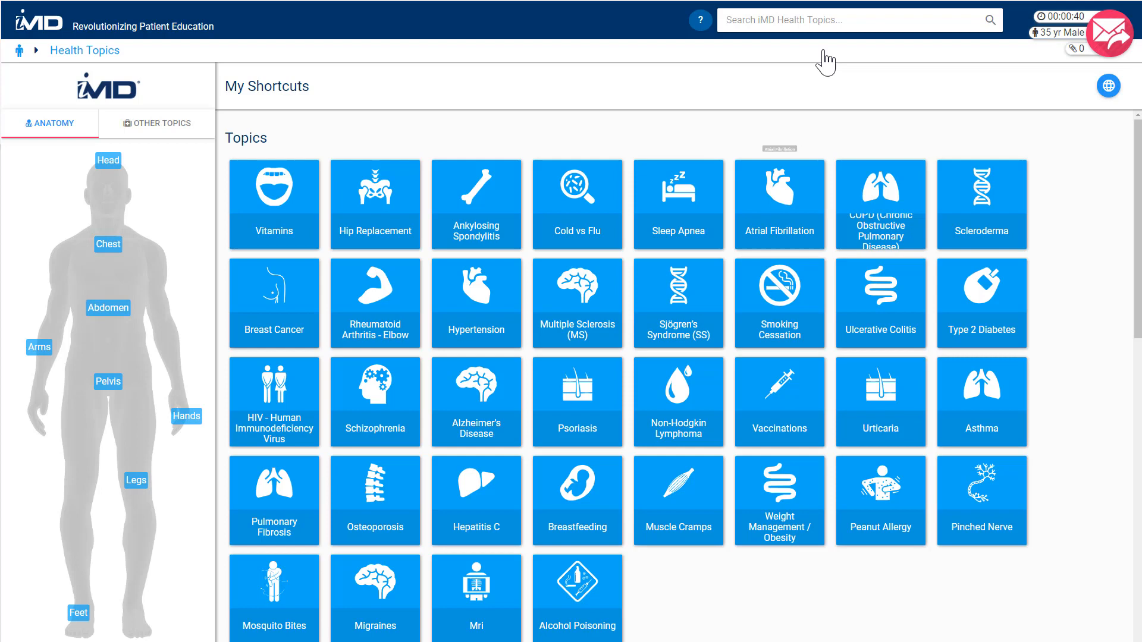
mouse_move(387, 255)
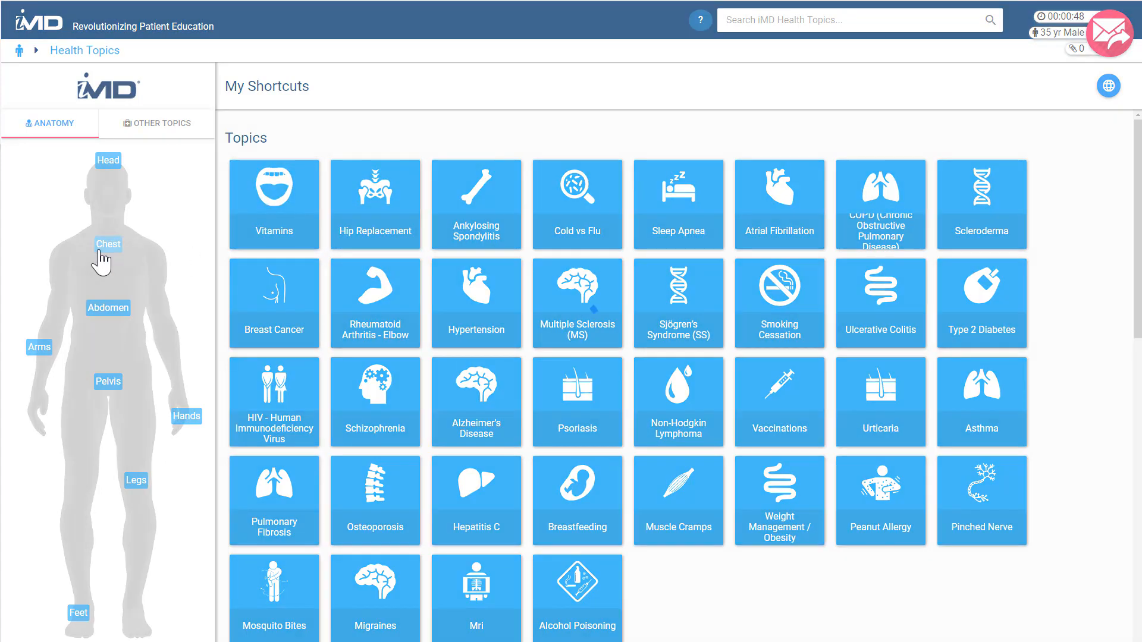
click(108, 244)
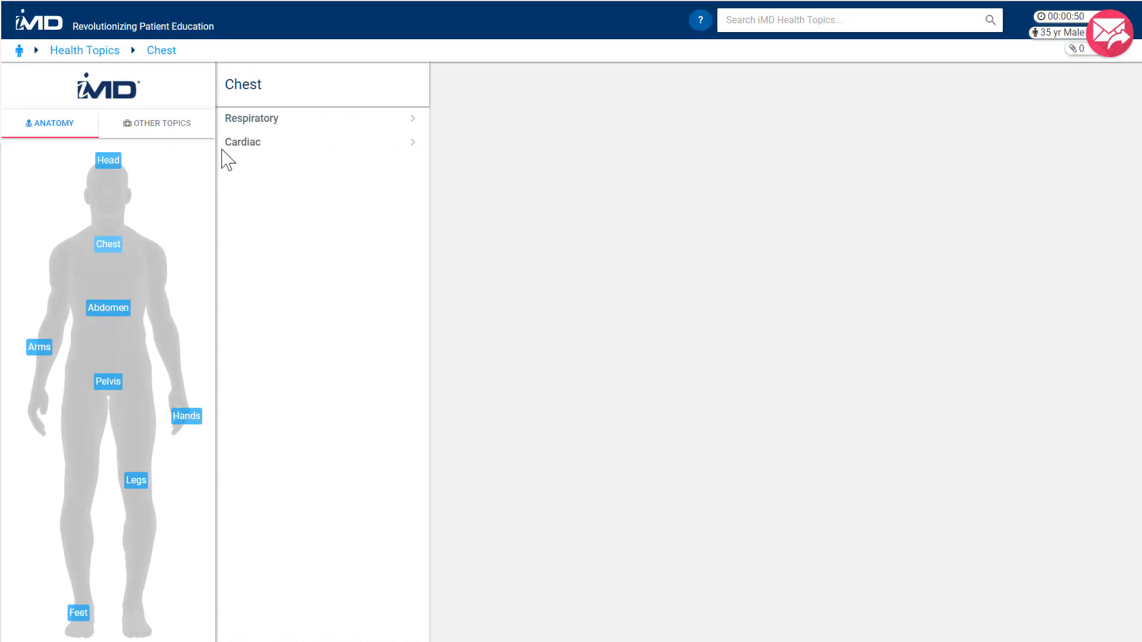
click(275, 118)
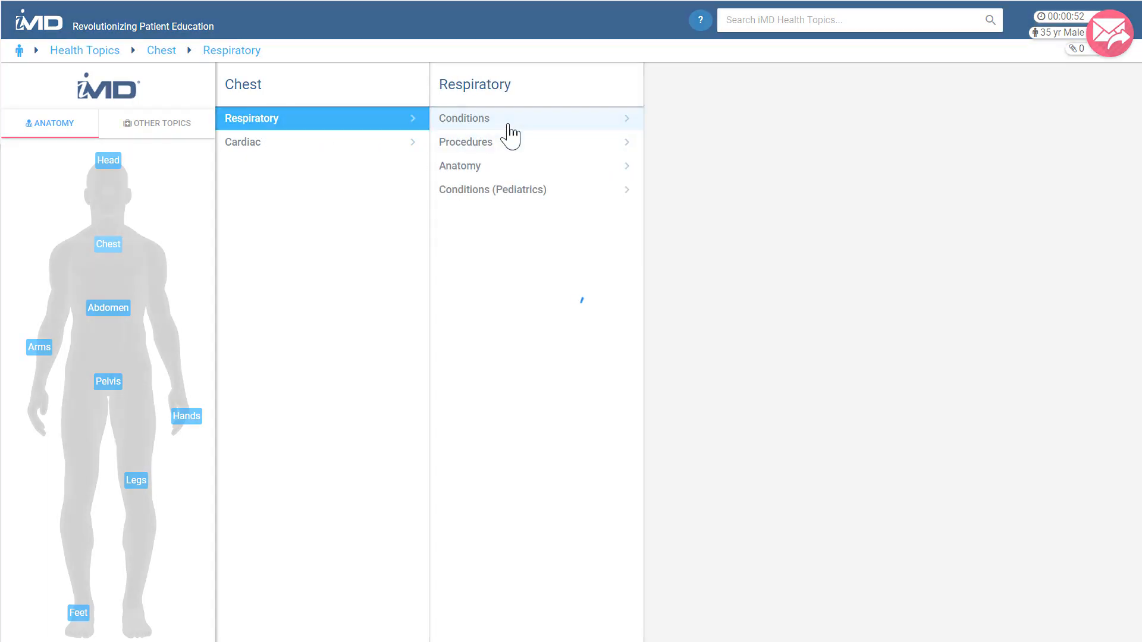
click(463, 118)
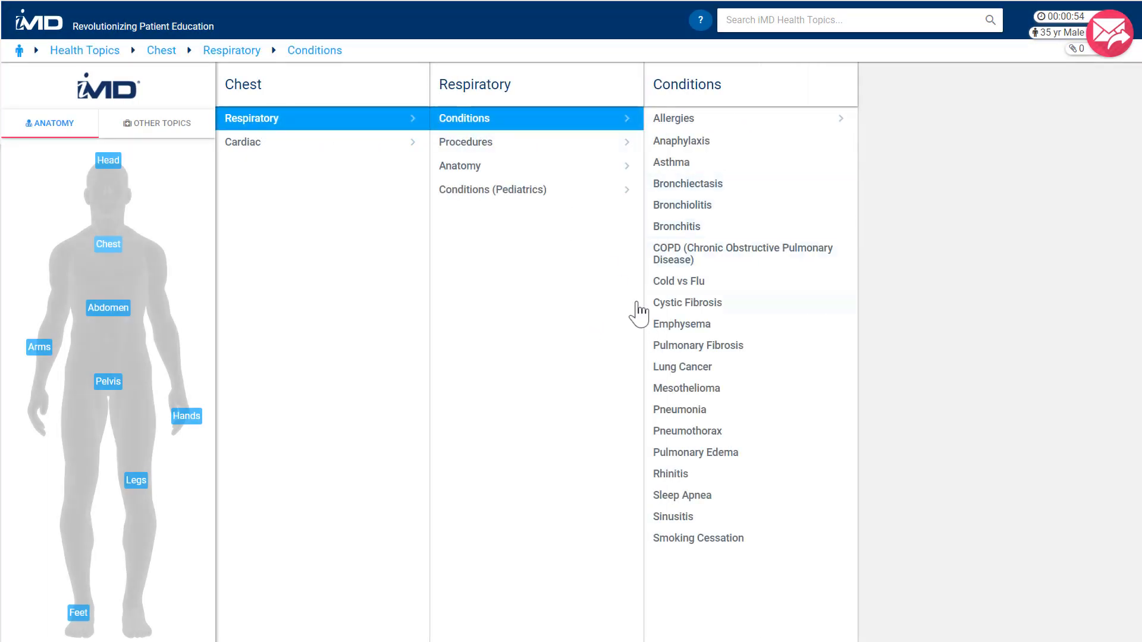
click(243, 141)
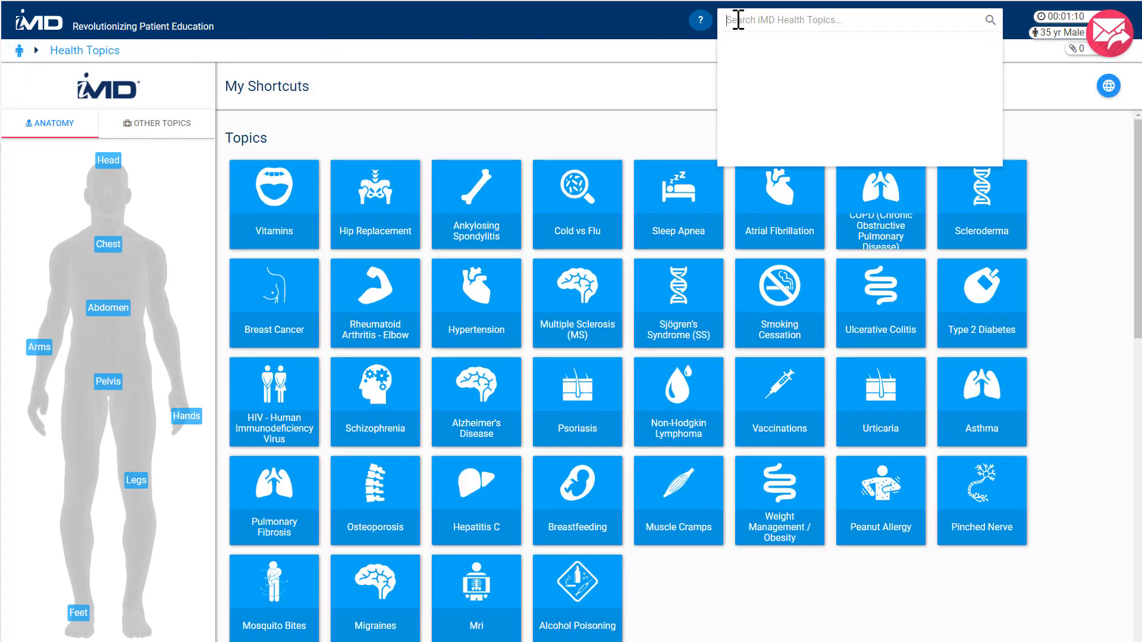
text(vitami)
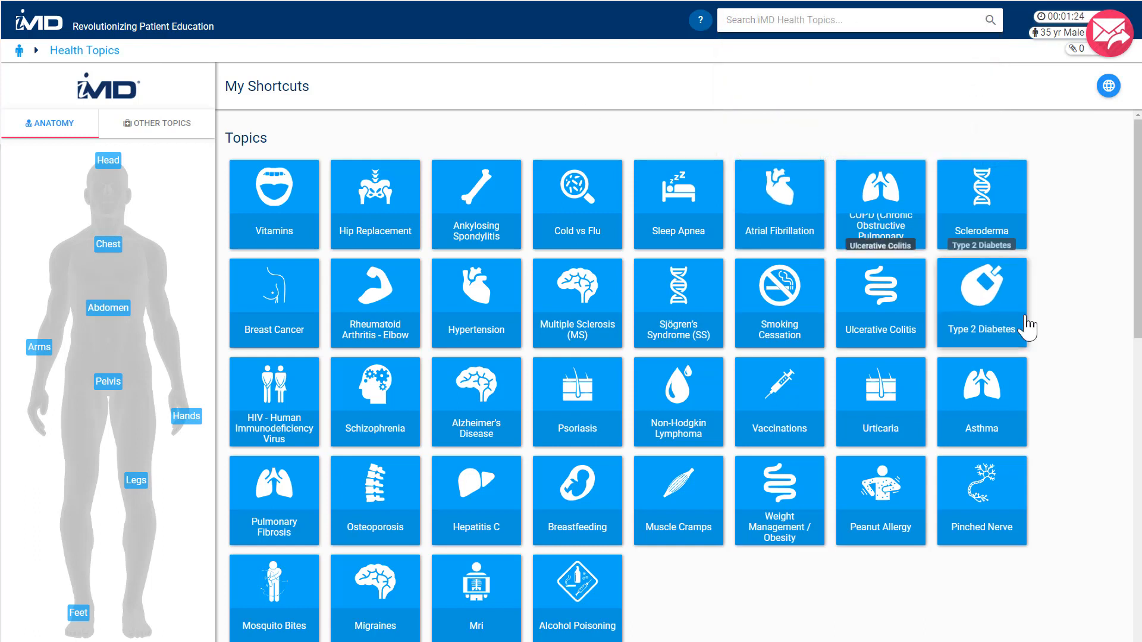
scroll(down, 3)
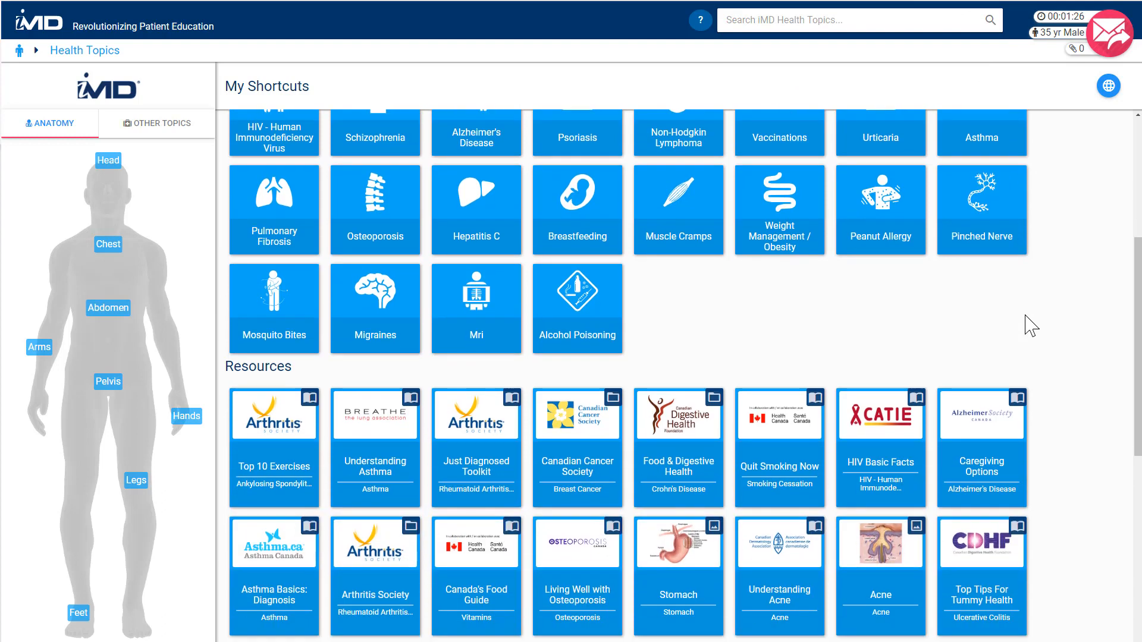
scroll(down, 3)
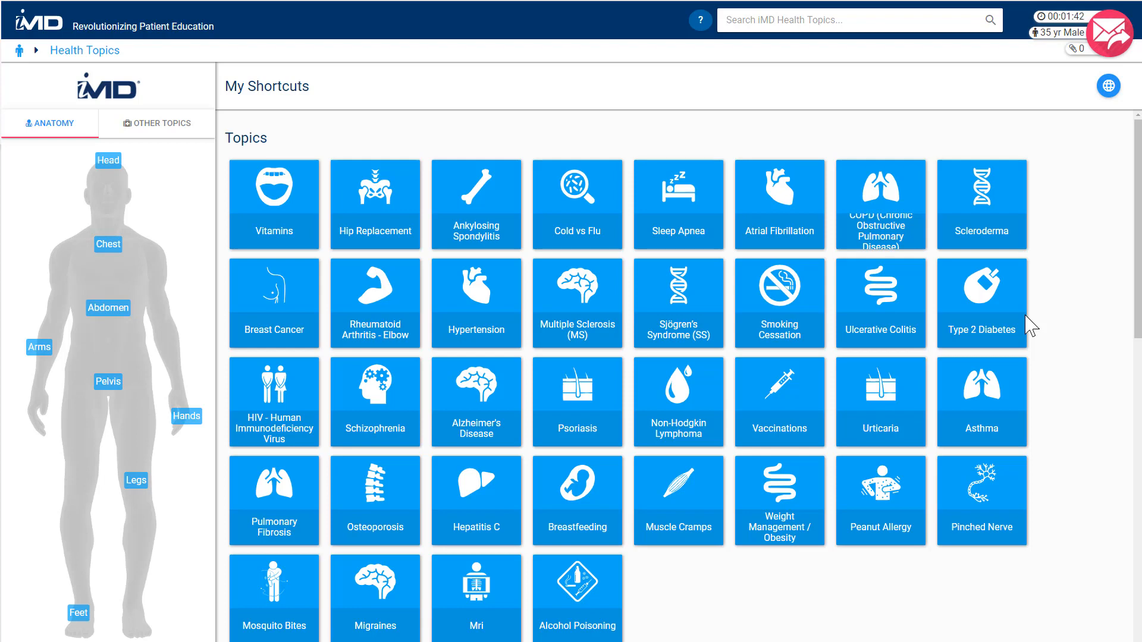
Search for 'ulcerative colitis' and open the Ulcerative Colitis topic
click(858, 20)
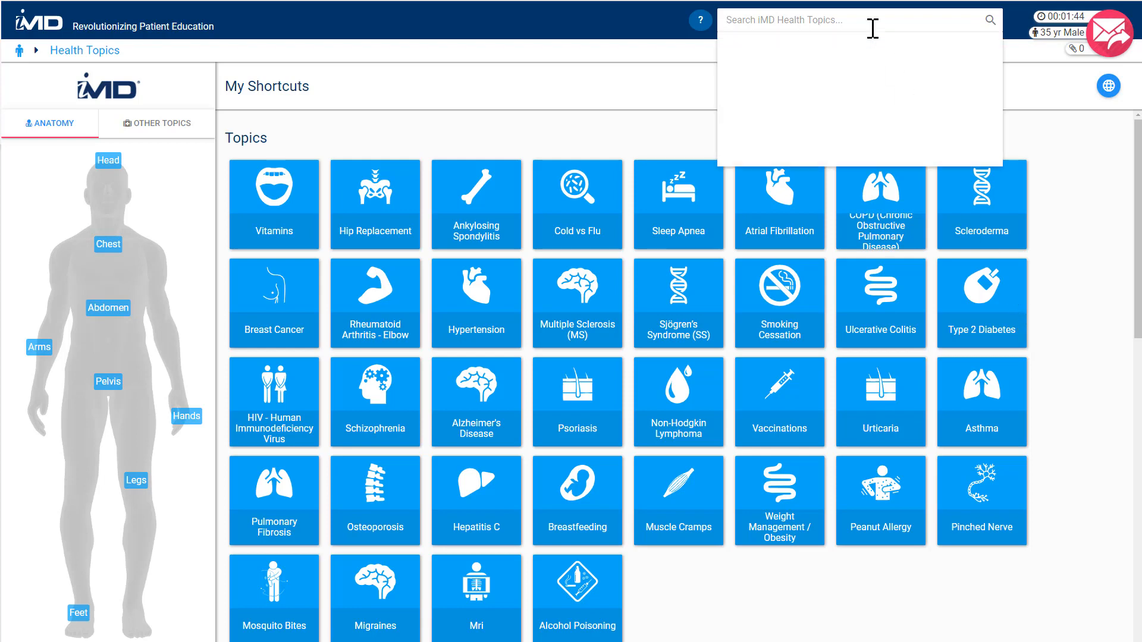
text(ulcerative colitis)
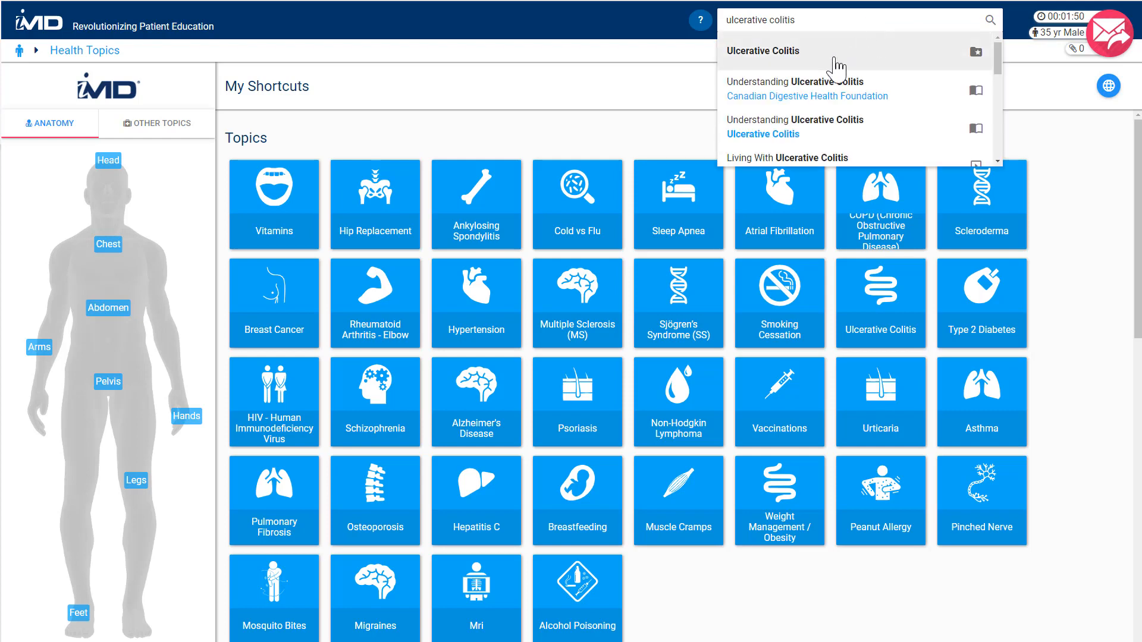
click(762, 51)
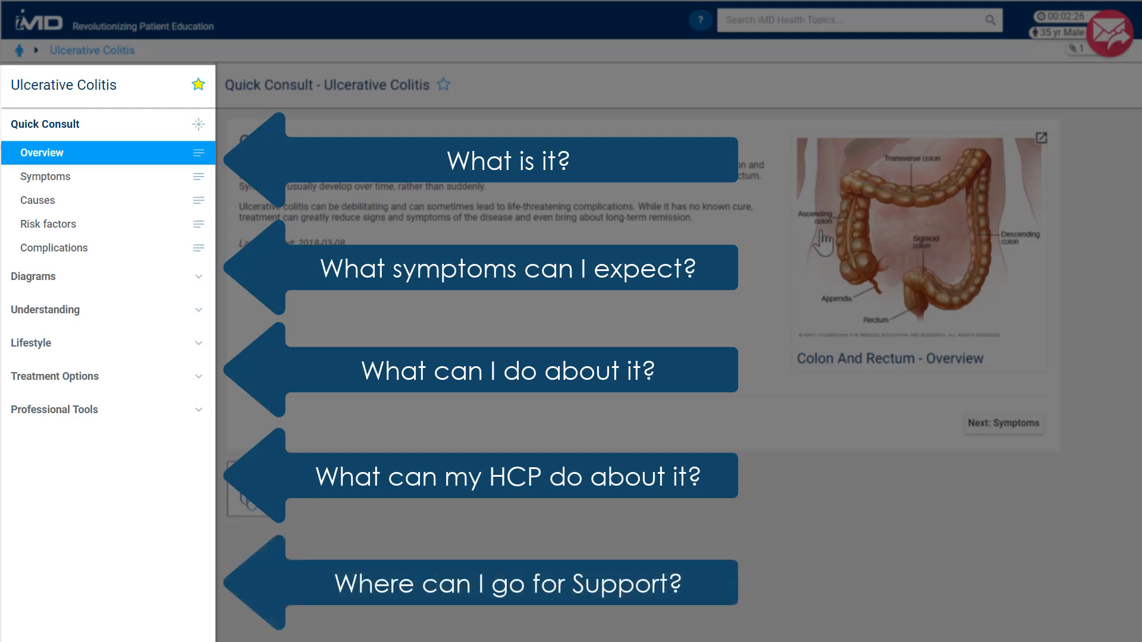
Open the Canadian Digestive Health Foundation resource group for Ulcerative Colitis
click(32, 277)
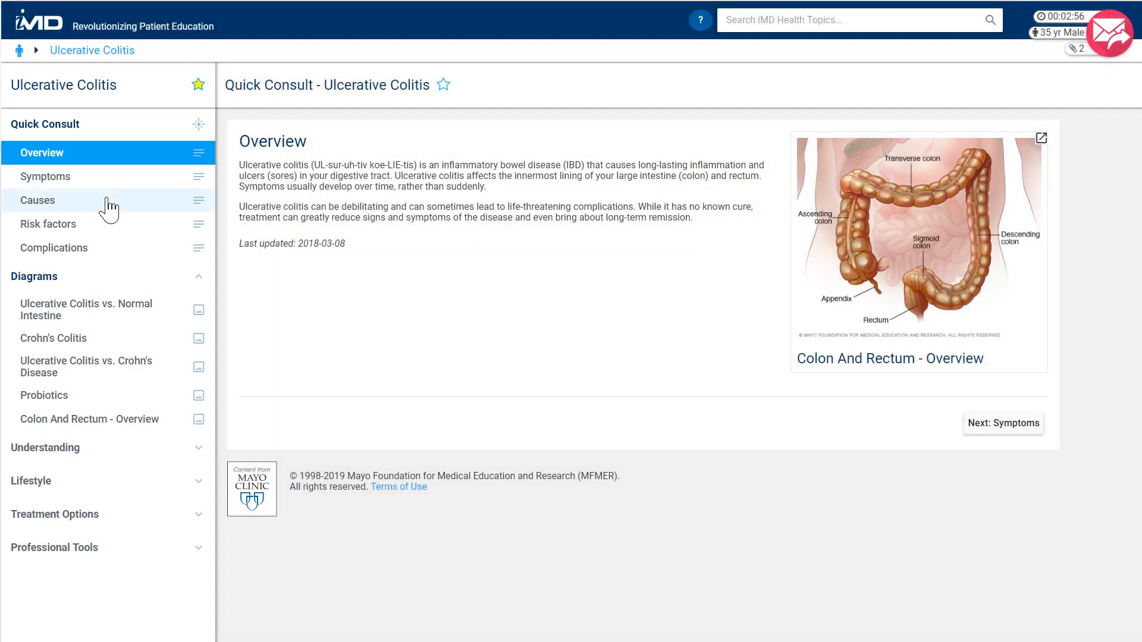
click(37, 199)
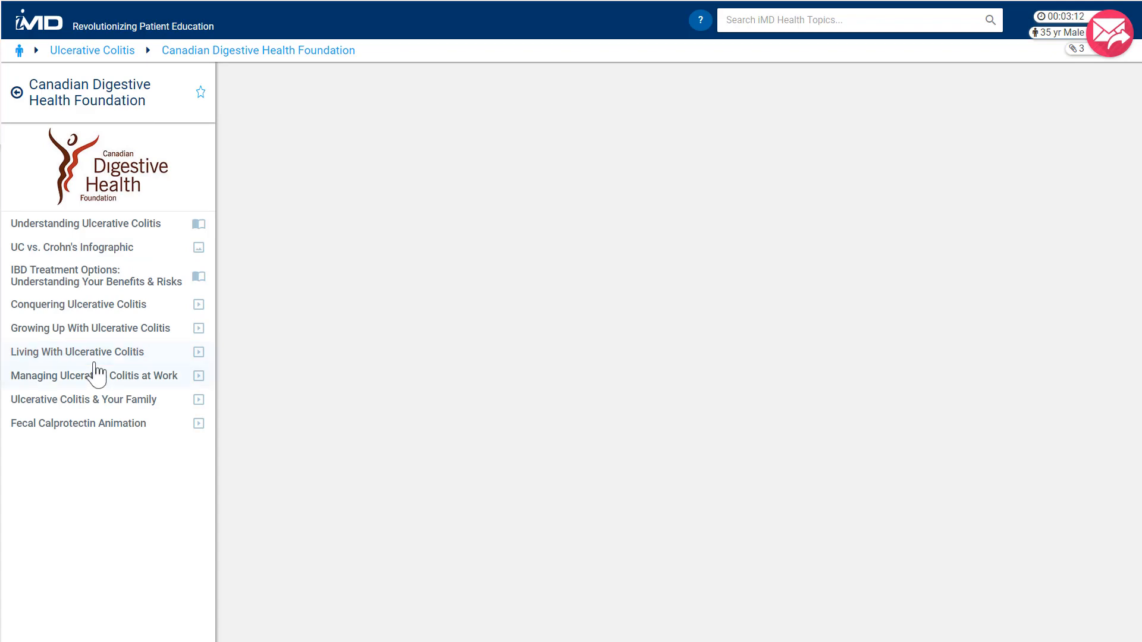
Add Crohn's and Colitis Canada's Fertility, A Parents Guide, and Surgery brochures to the summary
click(78, 424)
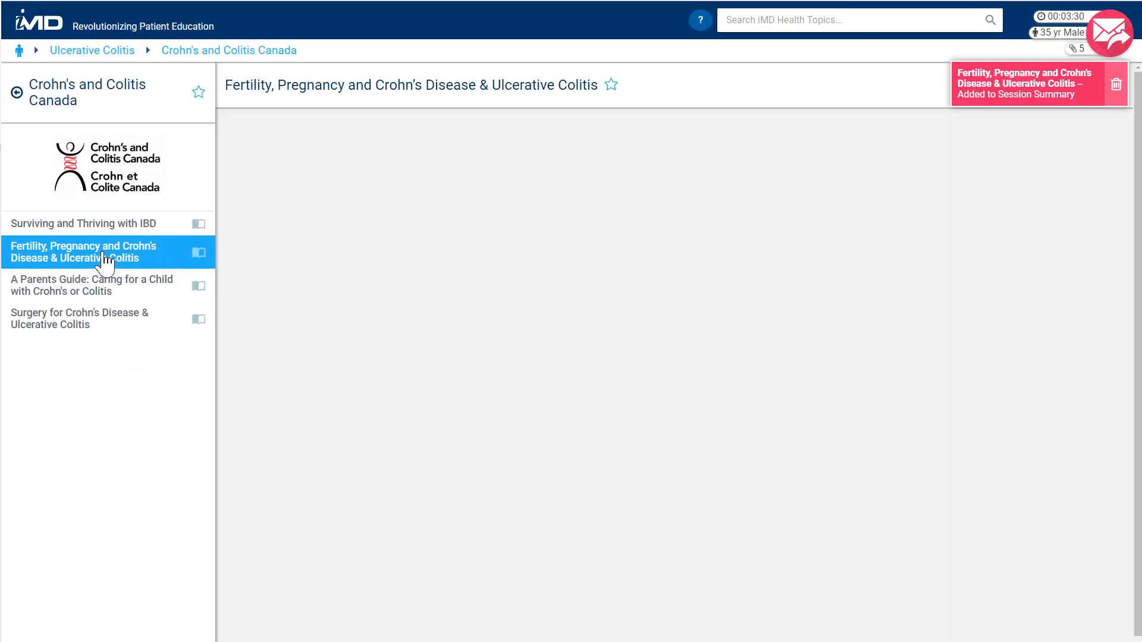
click(107, 252)
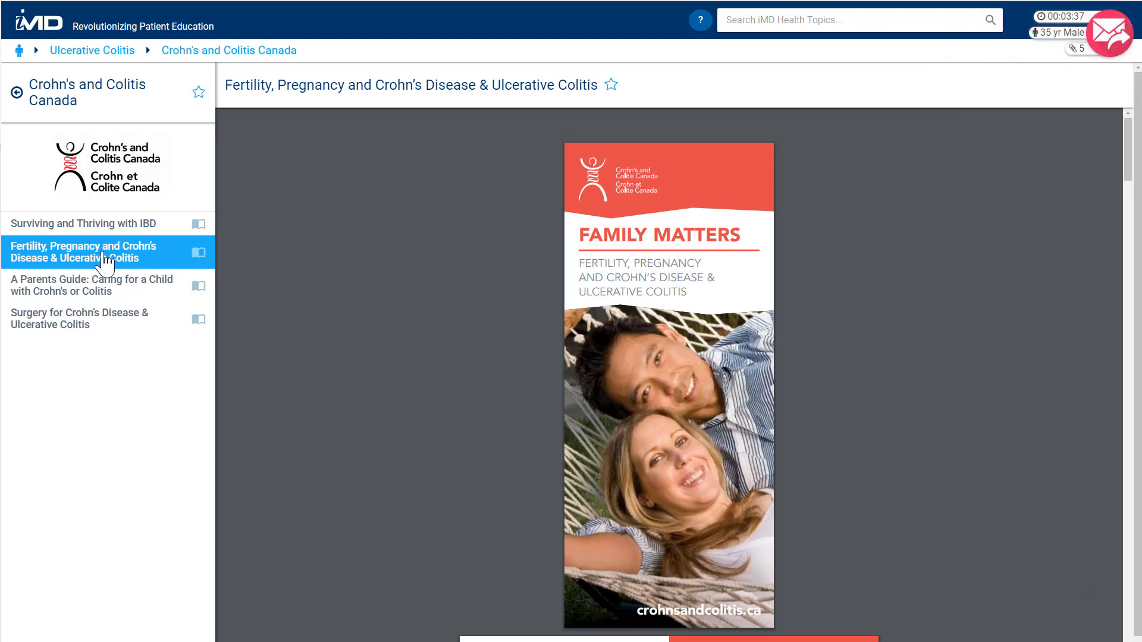
click(92, 286)
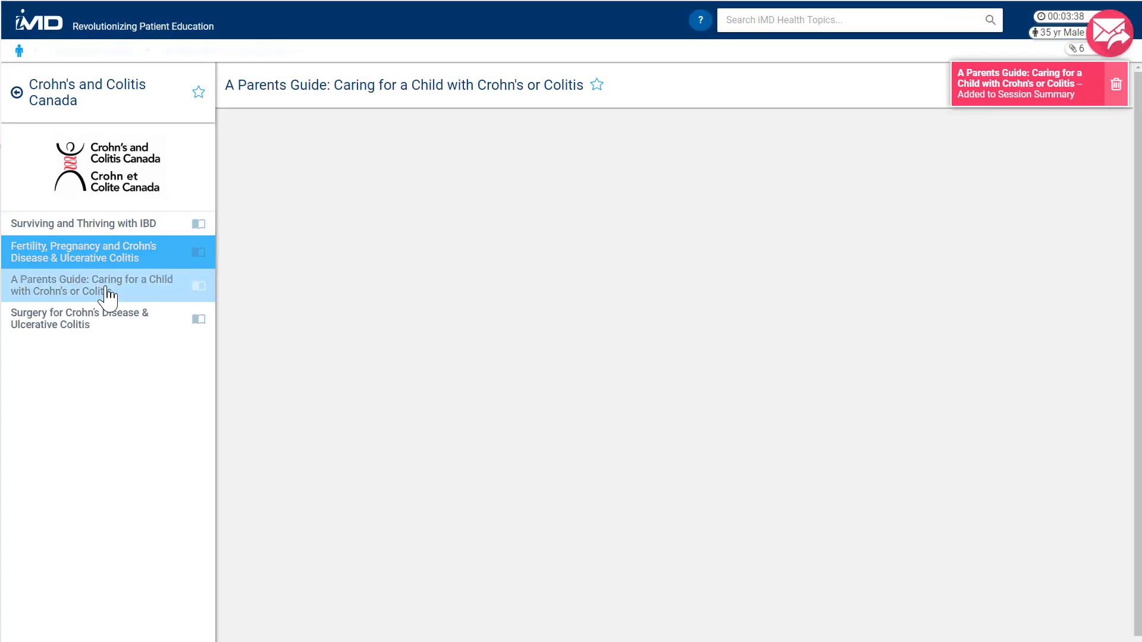
click(92, 285)
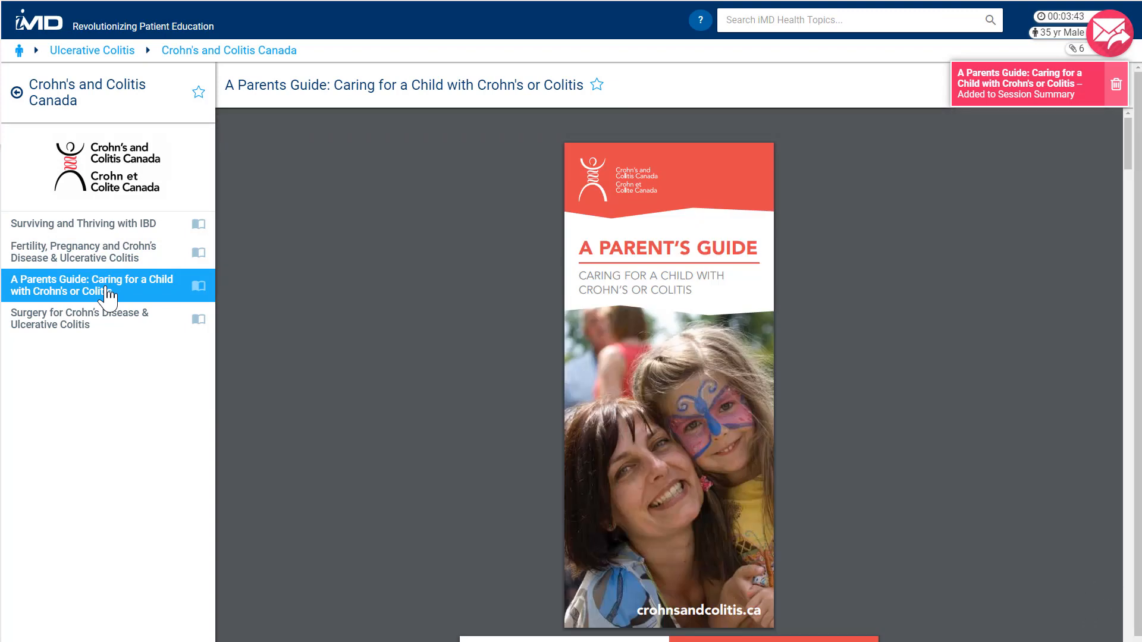
click(80, 318)
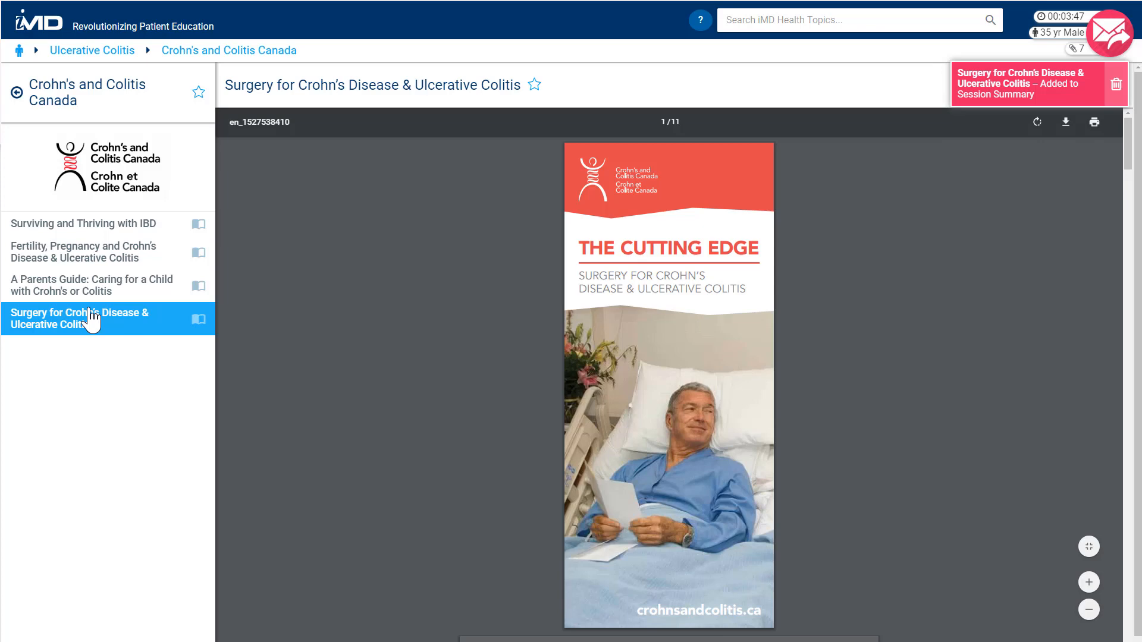
click(1113, 31)
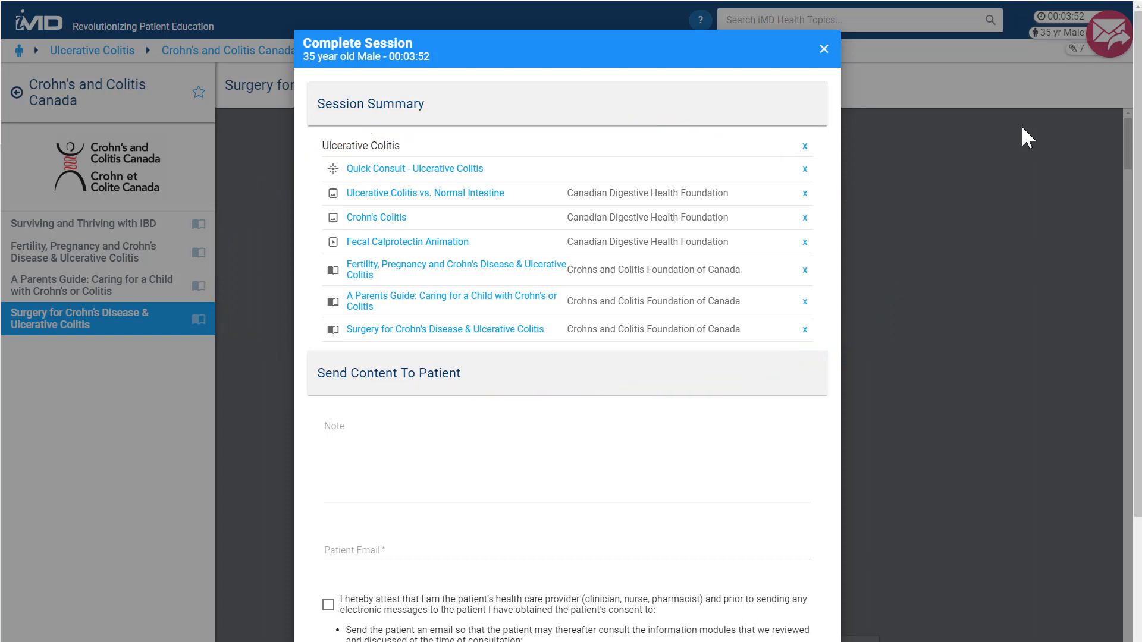
mouse_move(915, 167)
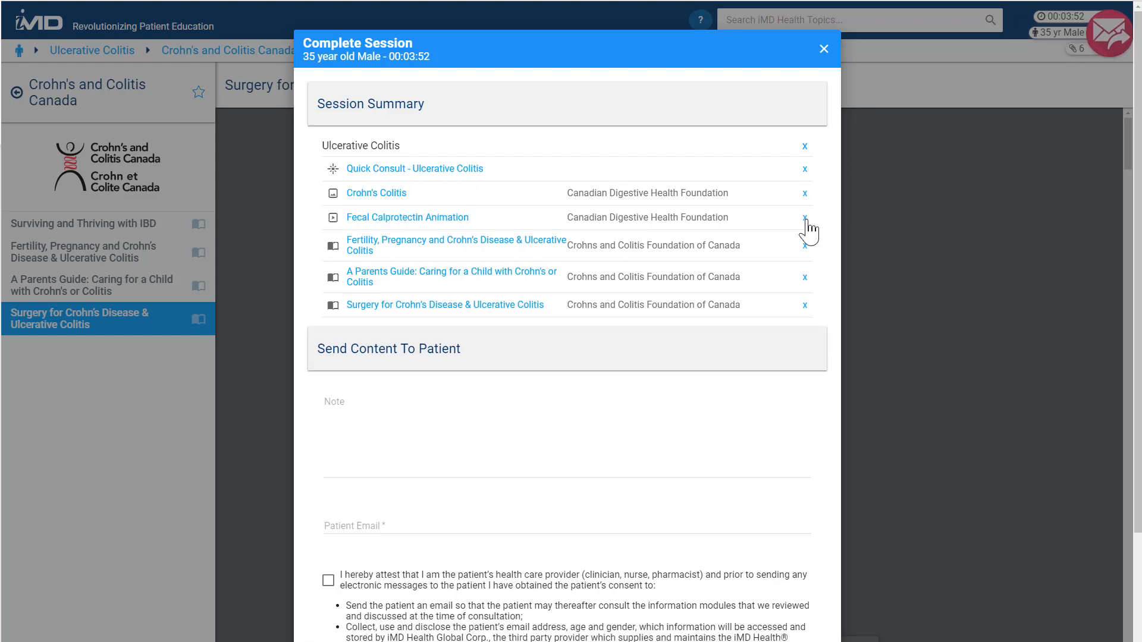
Remove the Fecal Calprotectin Animation and add the note 'please review'
click(805, 217)
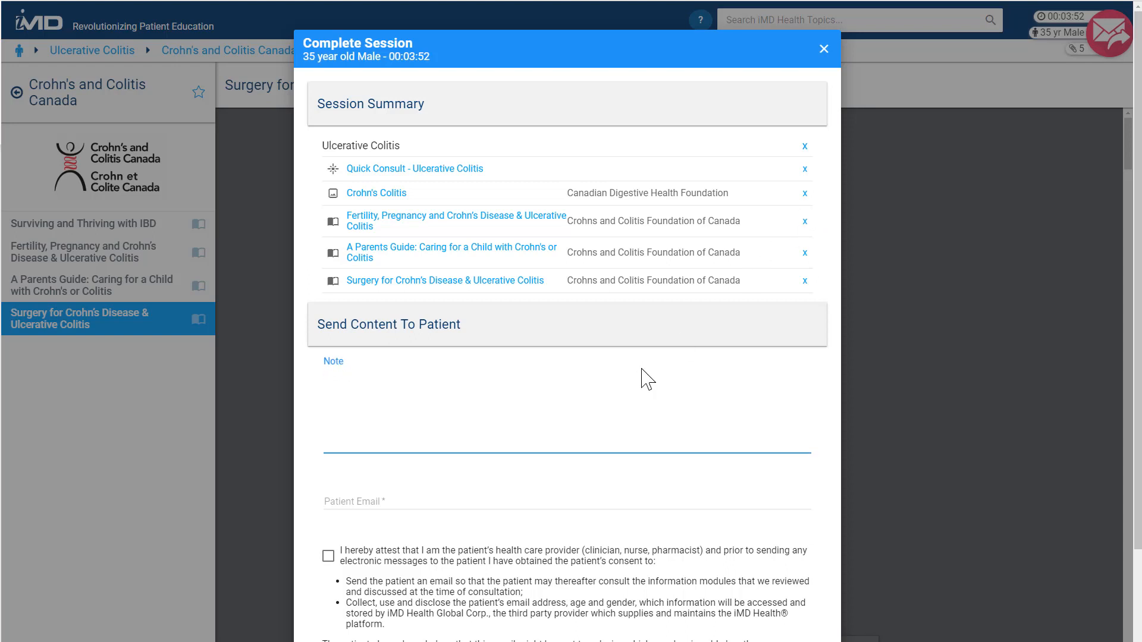
text(please re)
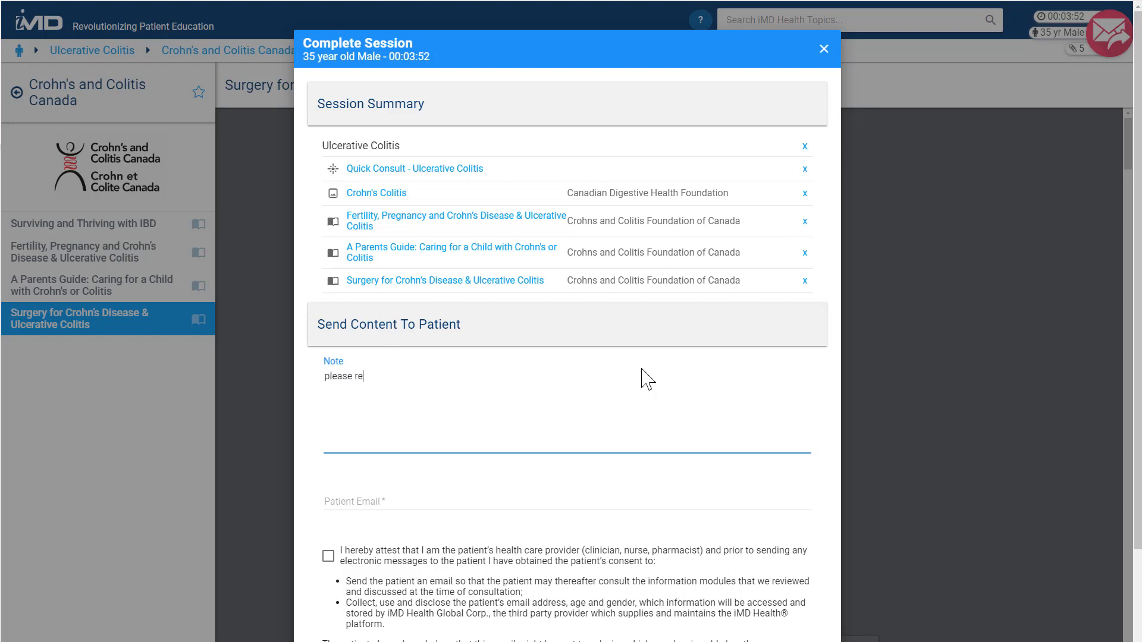
text(view)
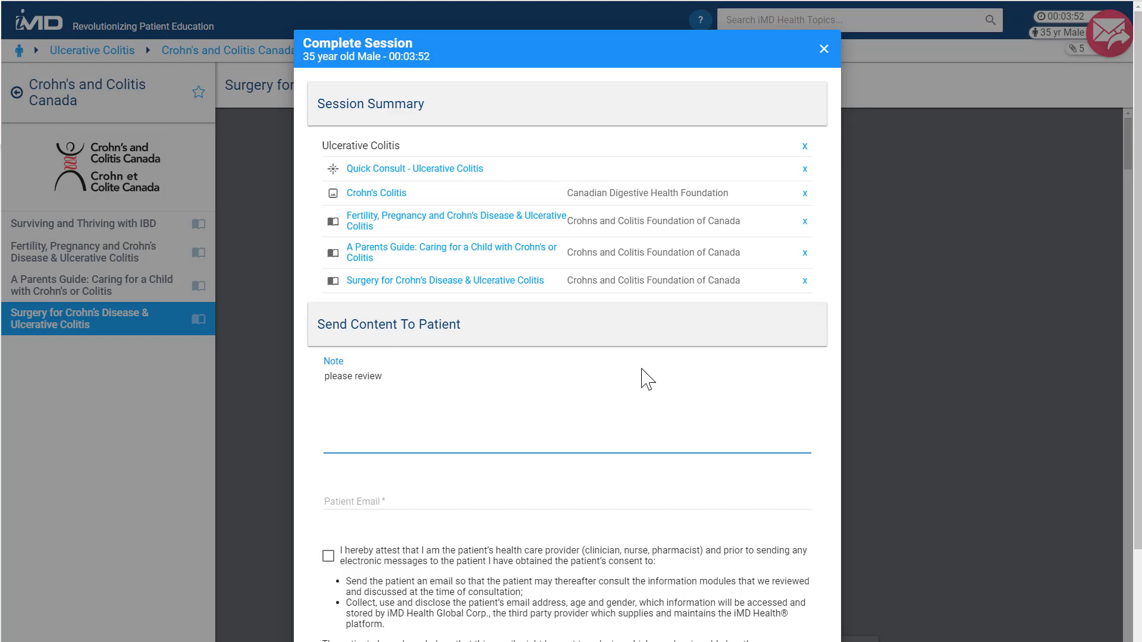
Enter the patient's email address and attest to having the patient's consent
click(377, 506)
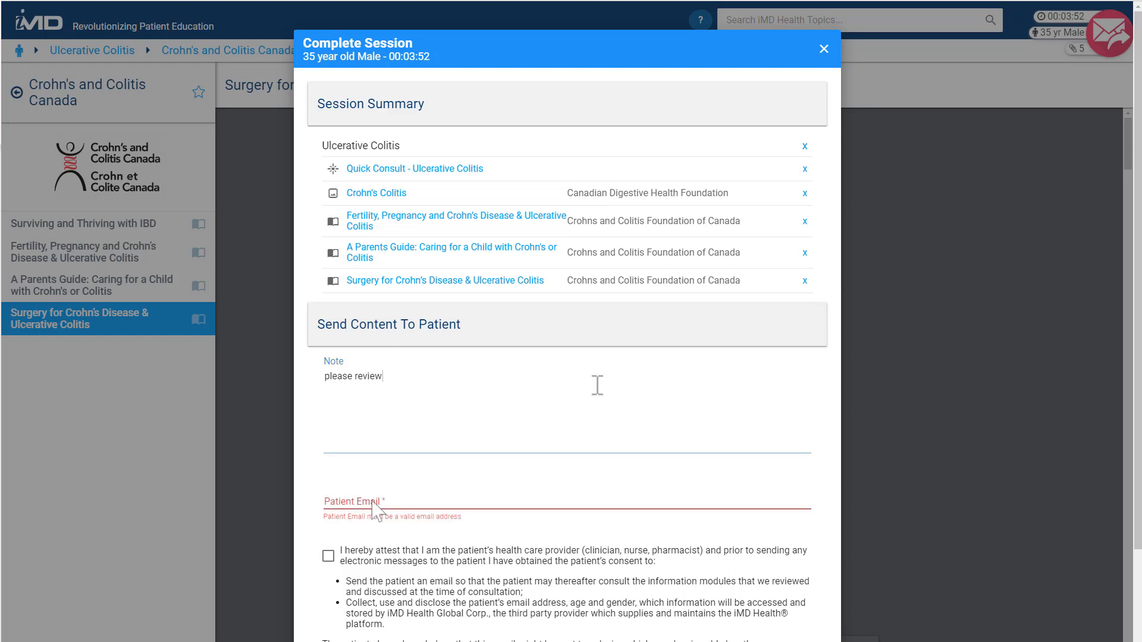
text(patient@gmail.com)
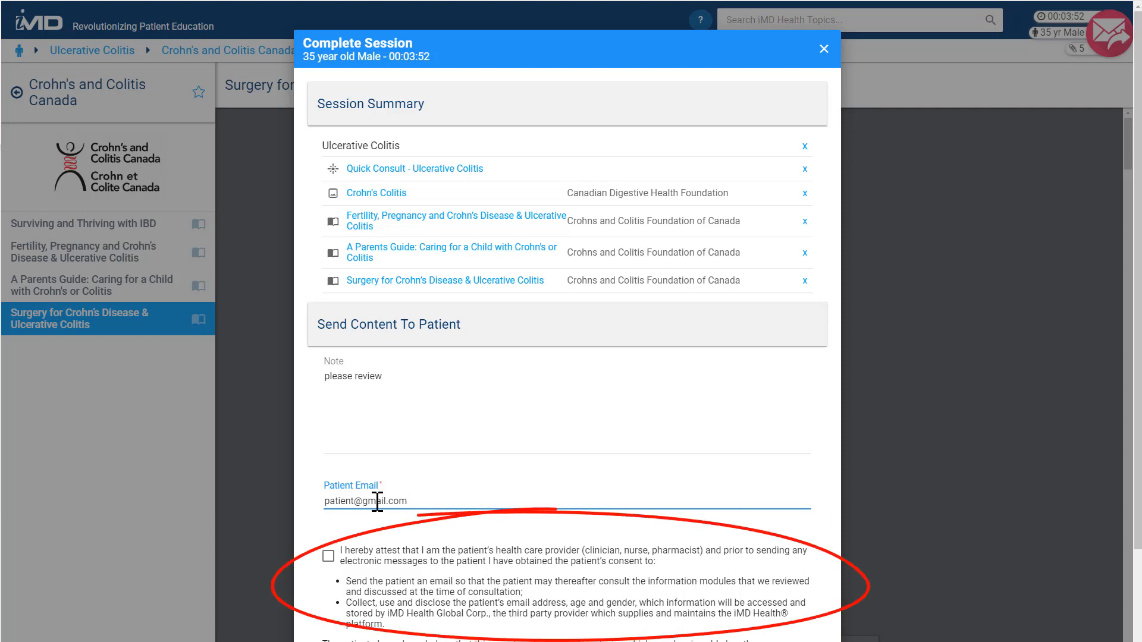
click(327, 571)
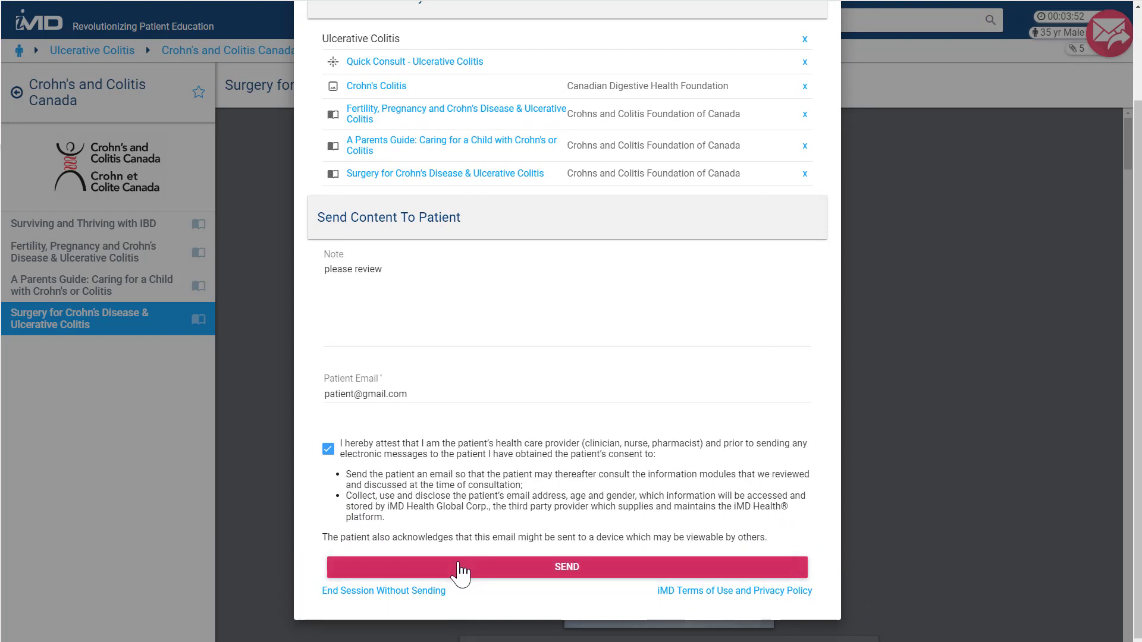
Send the session content to the patient and dismiss the sent confirmation
click(566, 567)
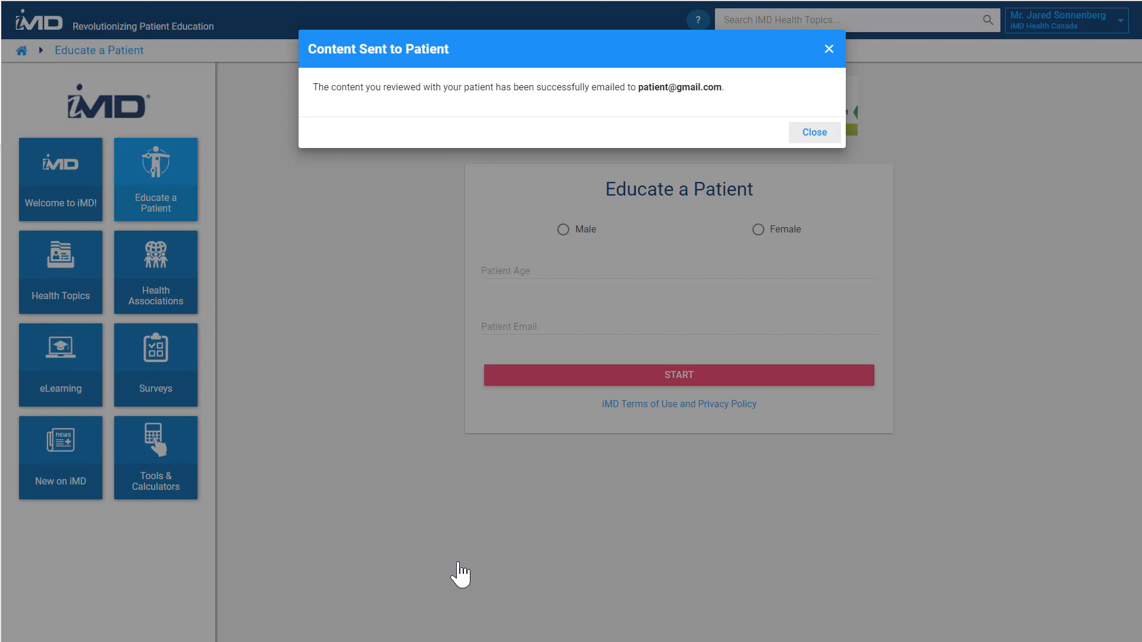
click(814, 132)
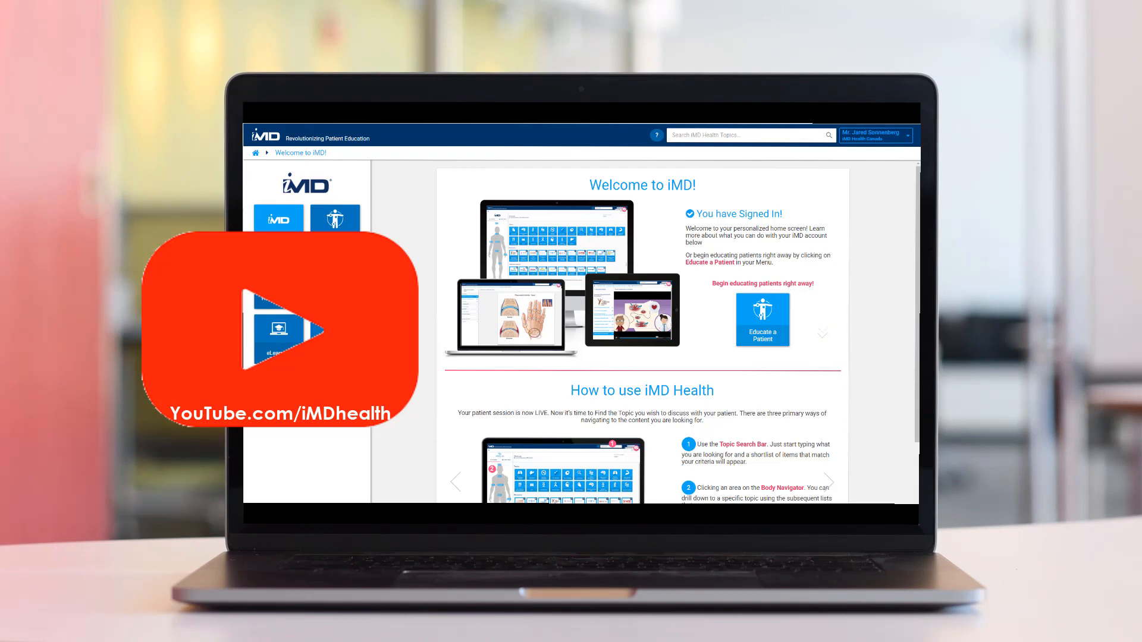
click(822, 331)
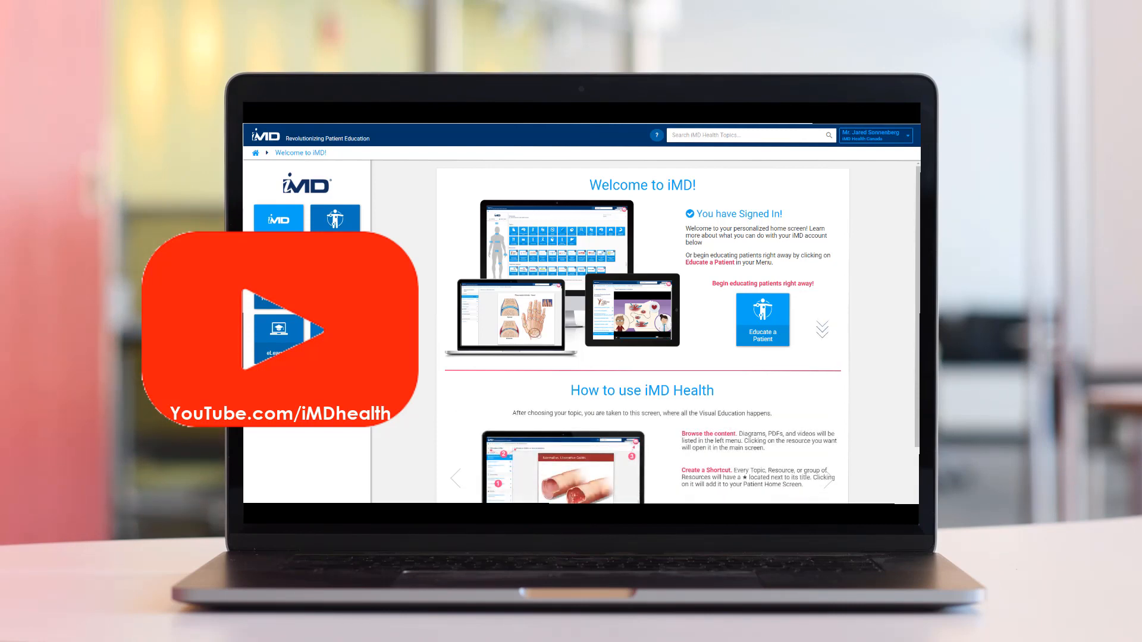